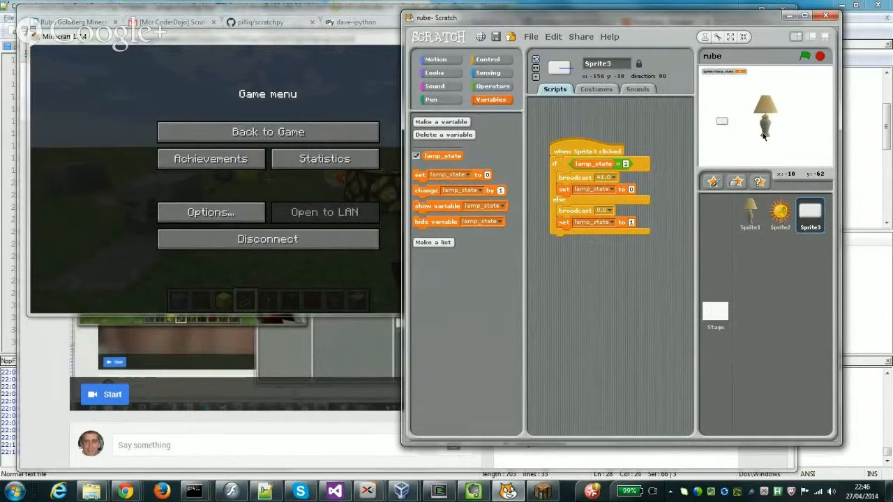
{"action": "mouse_move", "coordinate": [628, 162]}
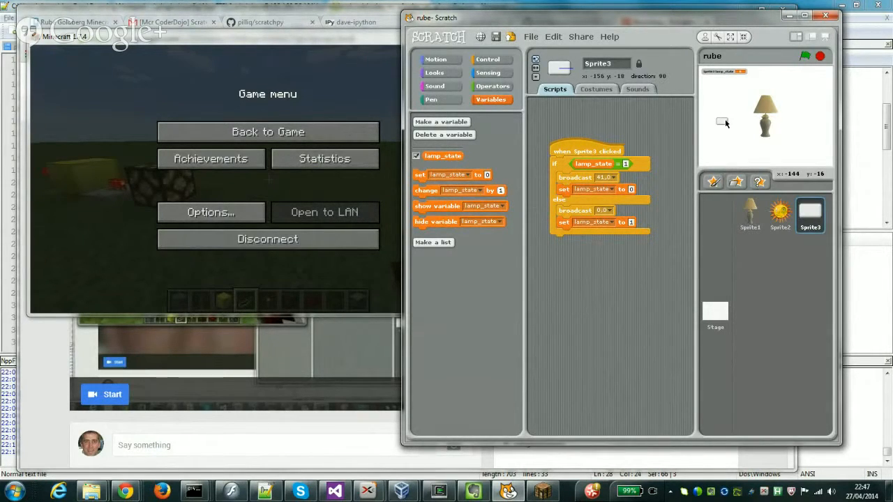
{"action": "key", "text": "alt+tab"}
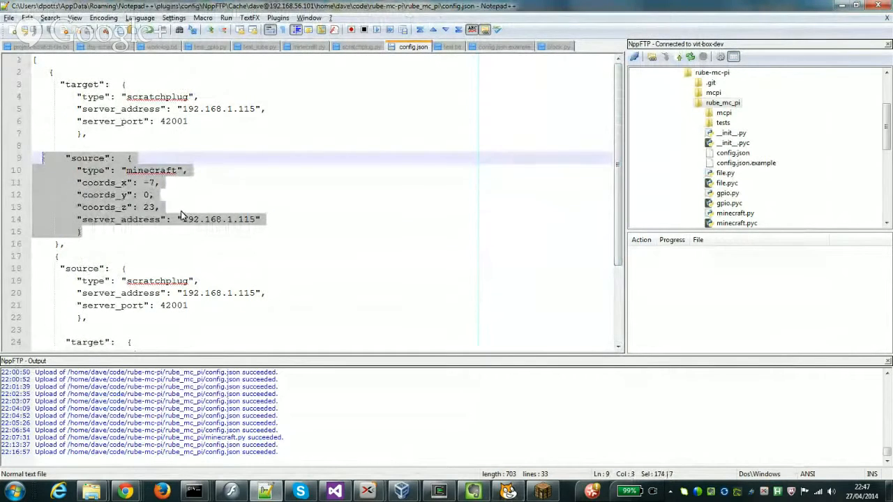
{"action": "mouse_move", "coordinate": [199, 225]}
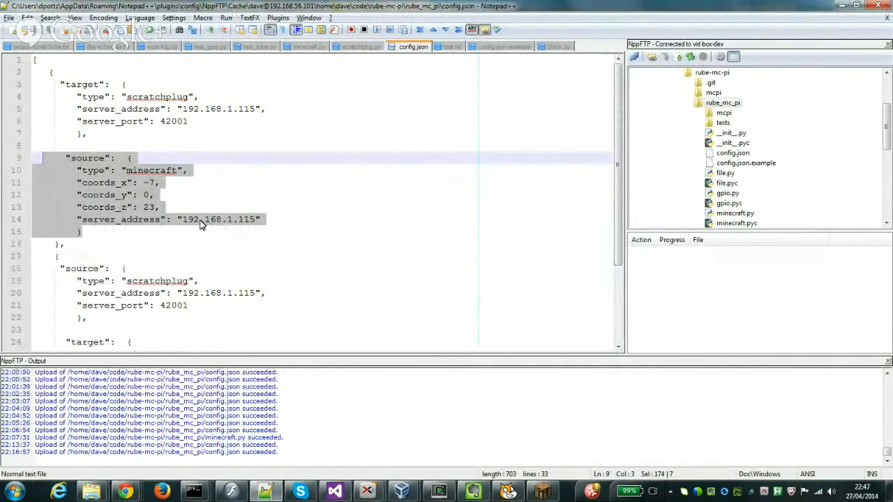